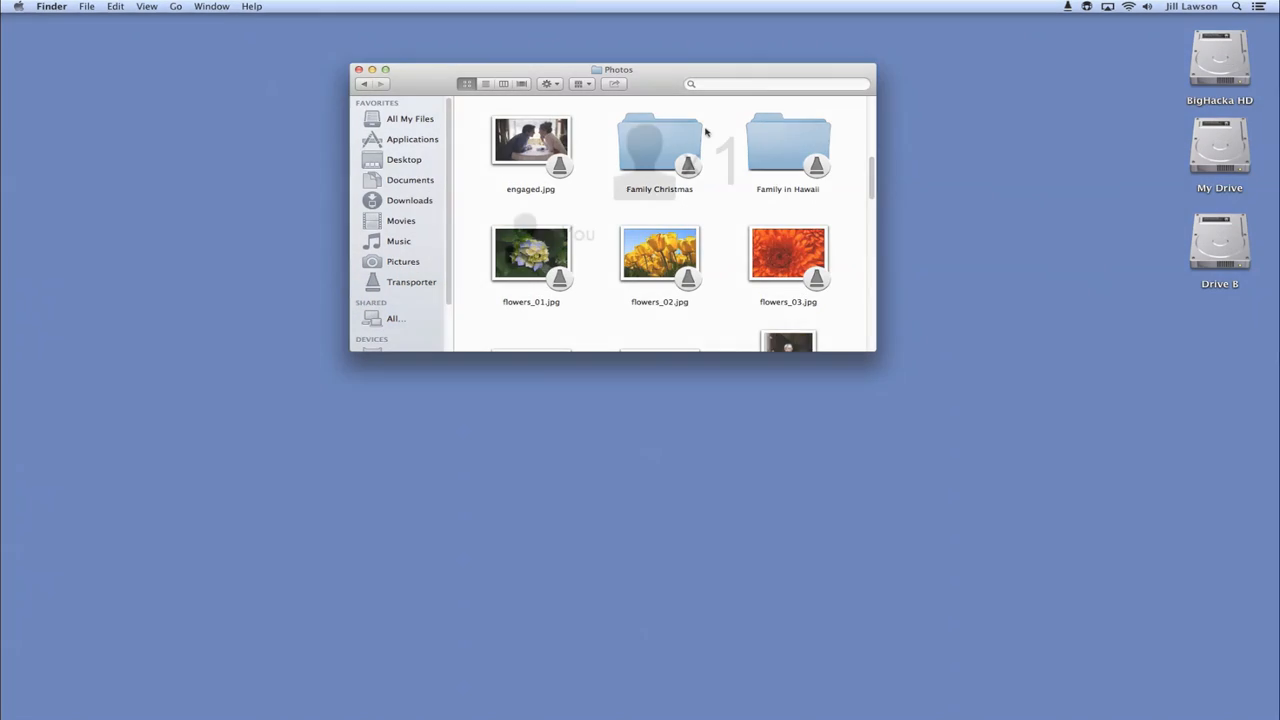
# Create a Transporter link for E006605.jpg in Family in Hawaii and copy it to the clipboard
pyautogui.doubleClick(787, 145)
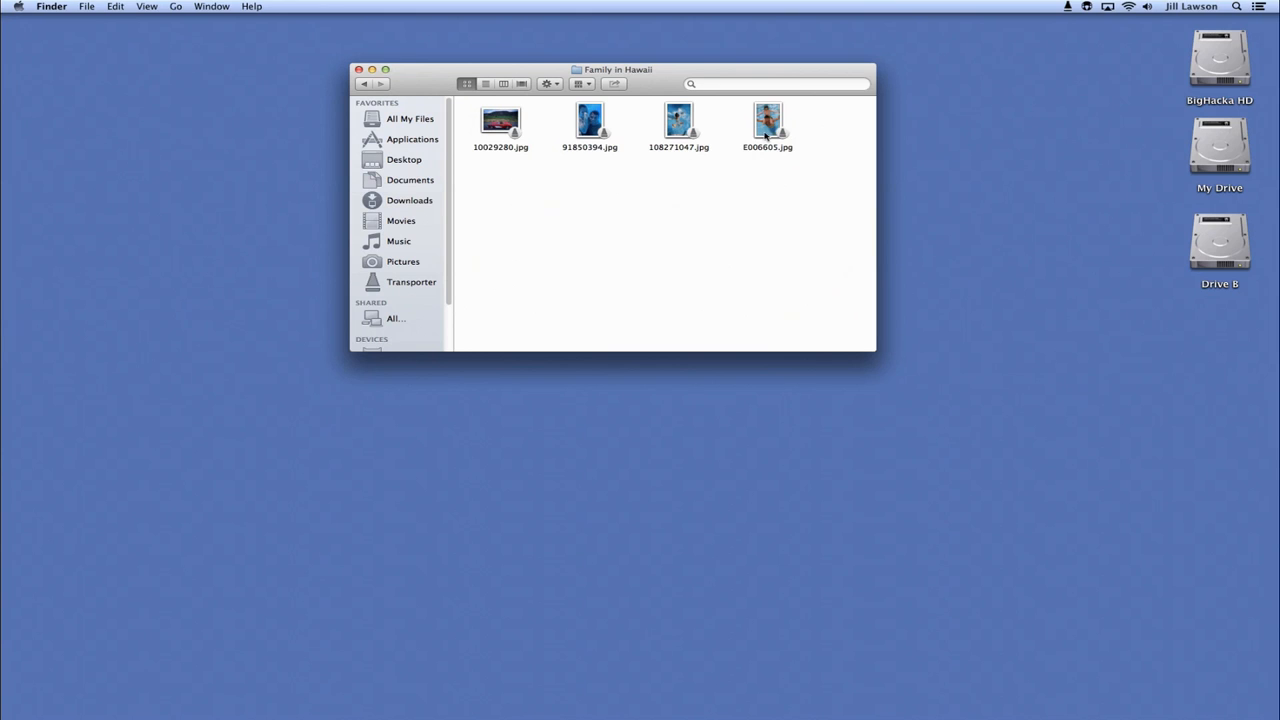
pyautogui.rightClick(770, 125)
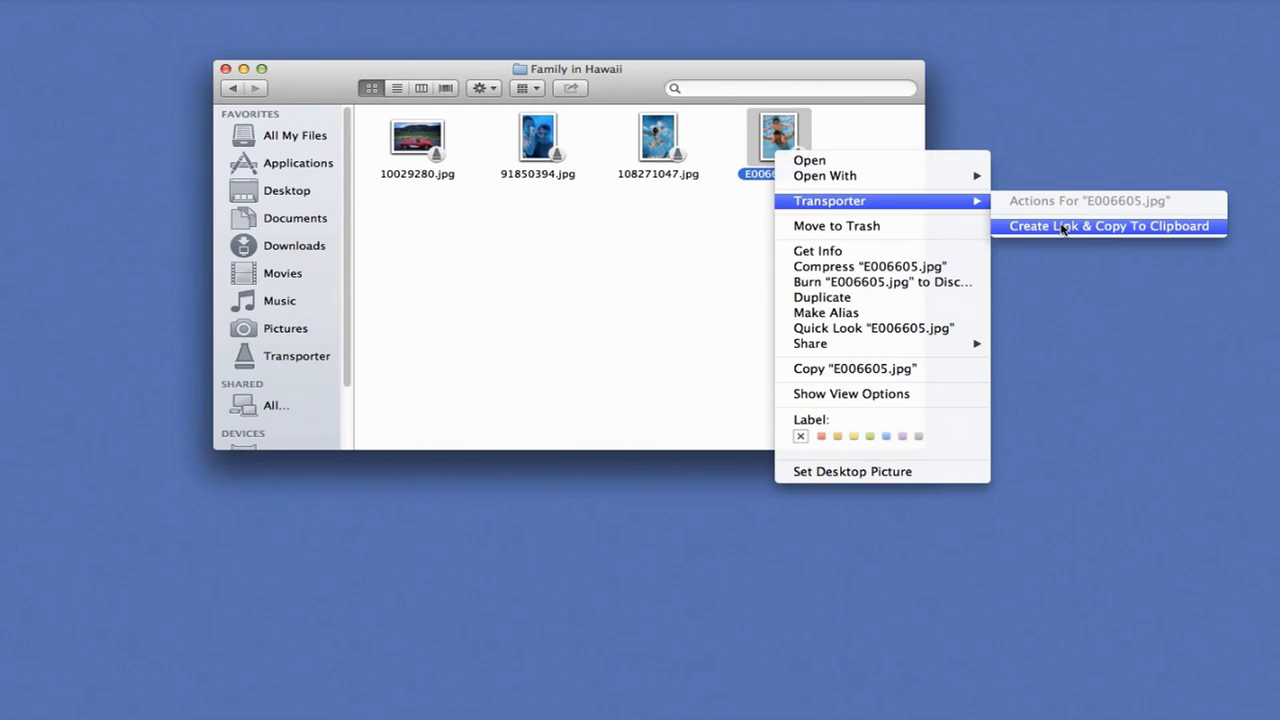
pyautogui.click(1108, 225)
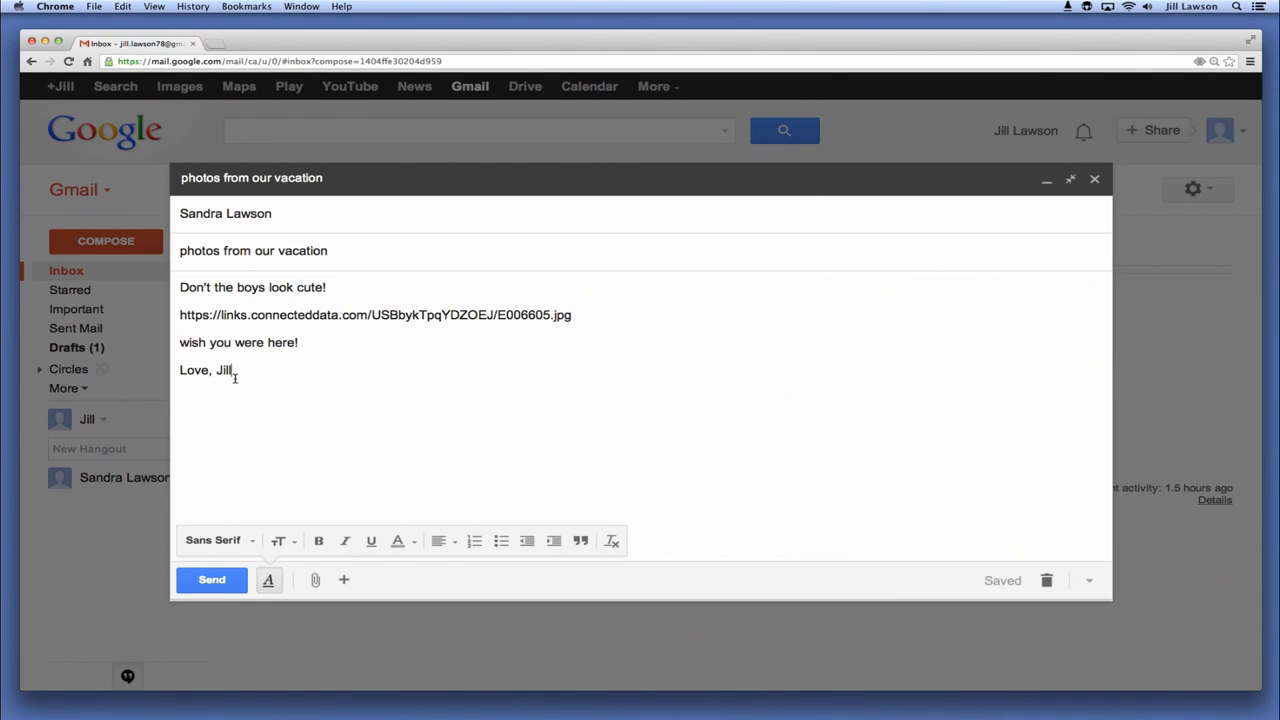
# Send the vacation email with the photo link and open the links.connecteddata.com link as recipient
pyautogui.click(211, 580)
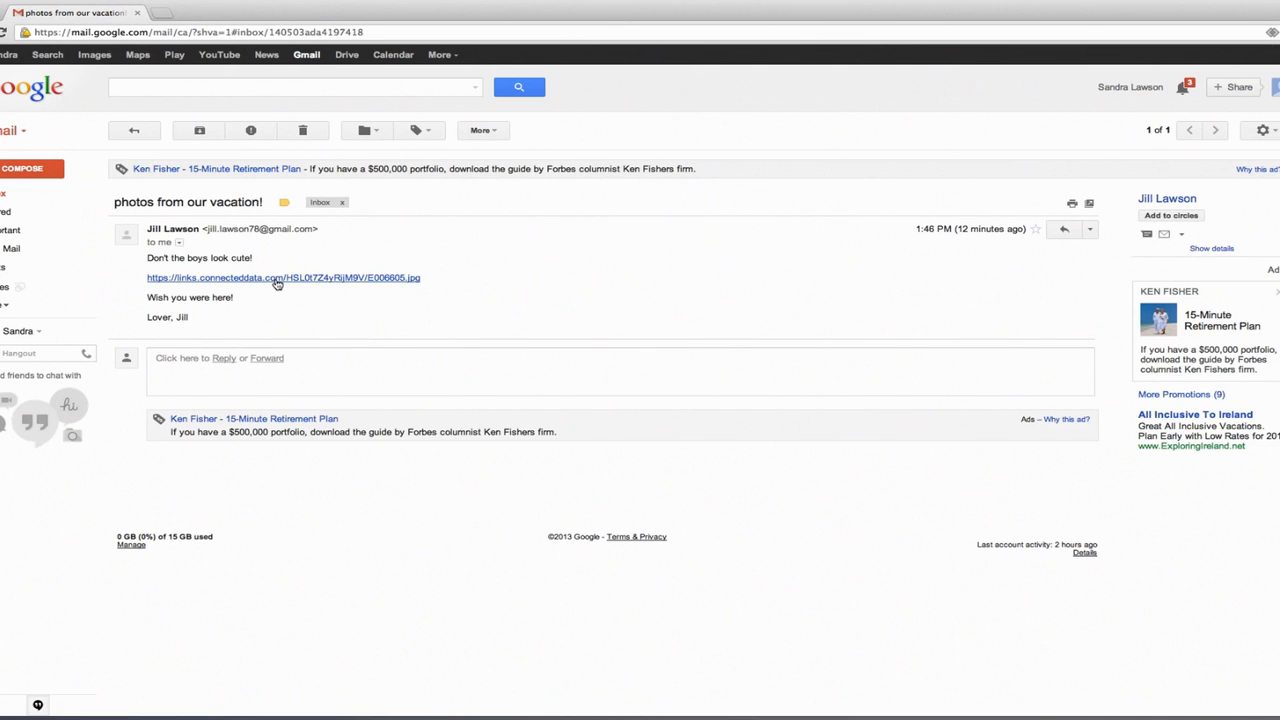
pyautogui.click(270, 278)
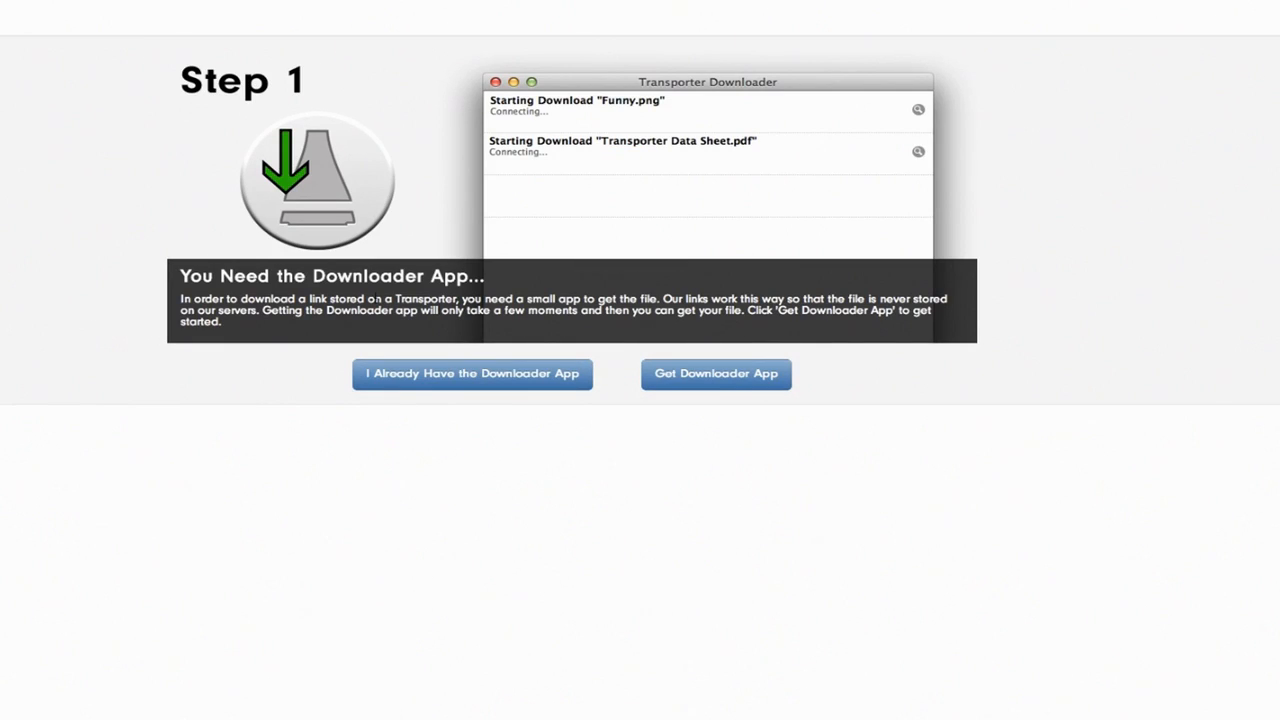
# Install the Transporter Downloader app from its disk image, then download the shared photo
pyautogui.click(716, 374)
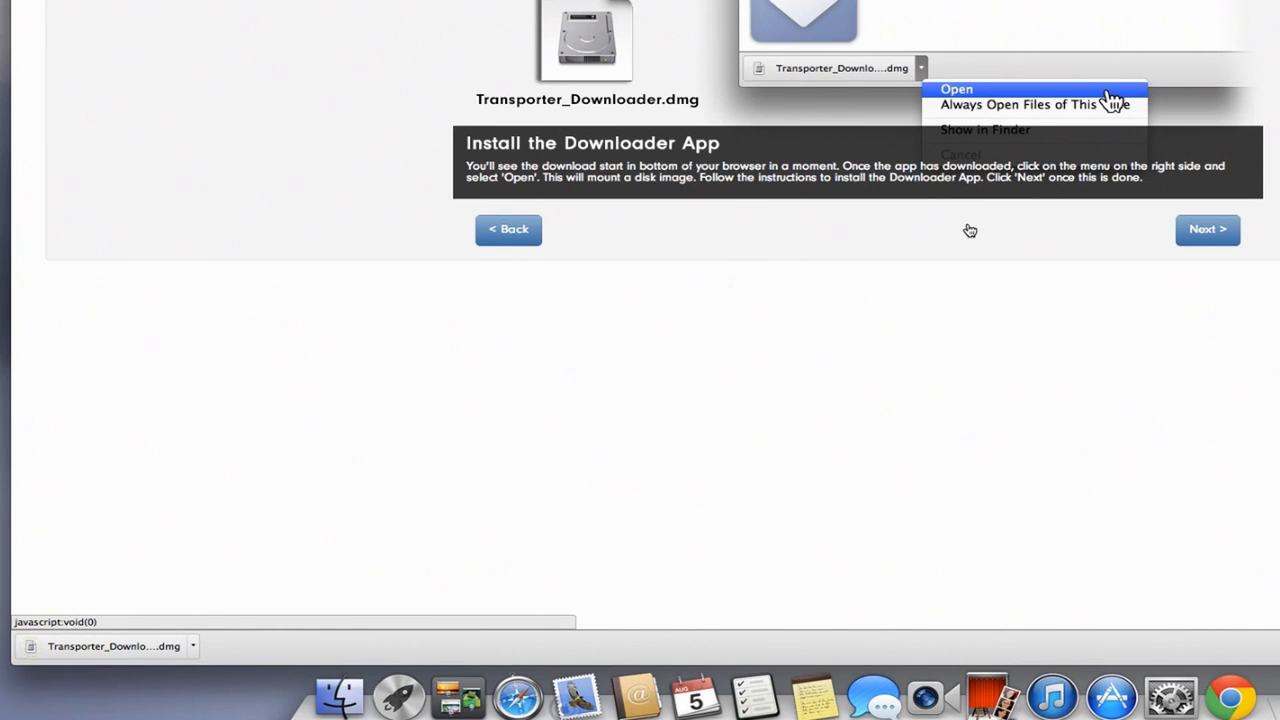
pyautogui.click(956, 89)
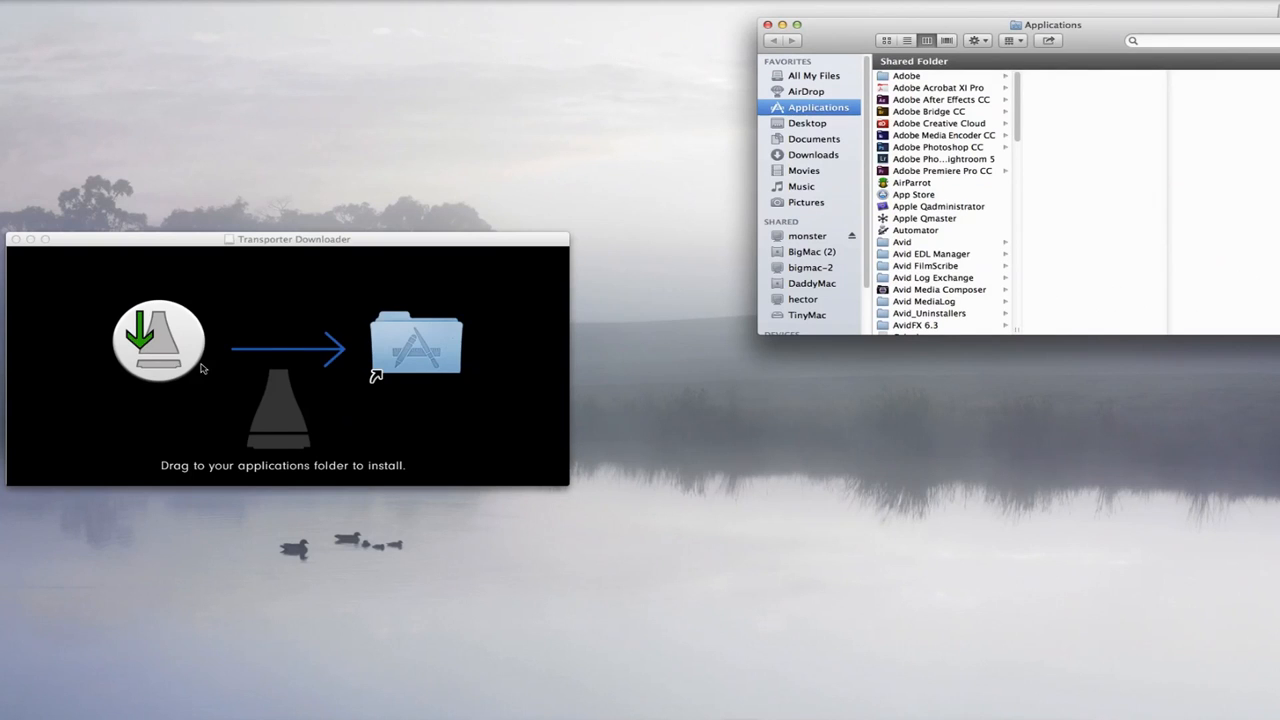
pyautogui.click(155, 345)
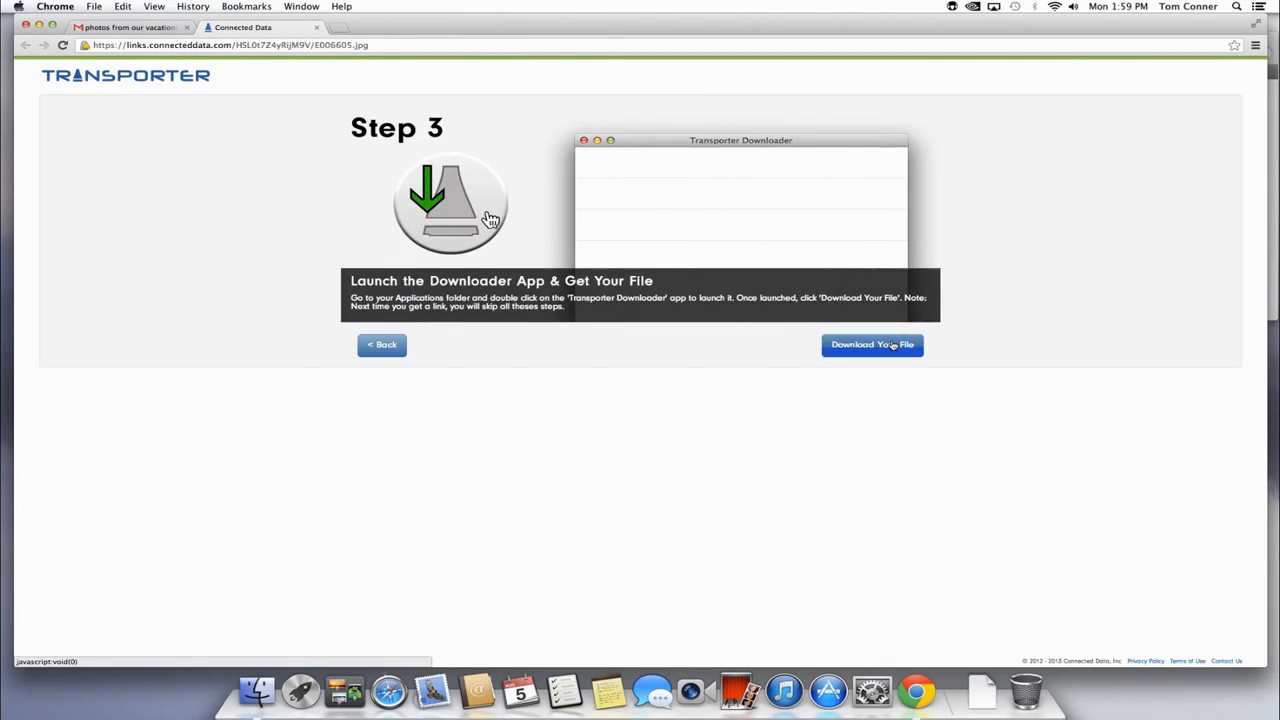
pyautogui.click(872, 345)
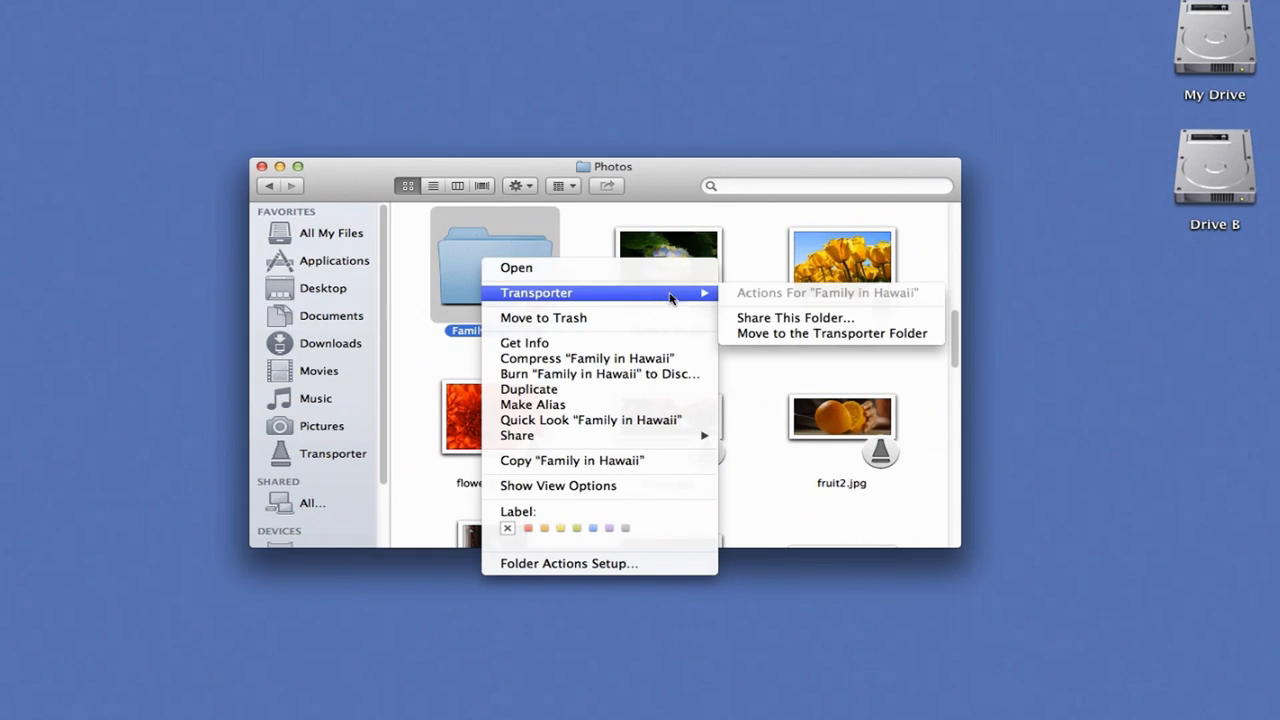
pyautogui.moveTo(773, 317)
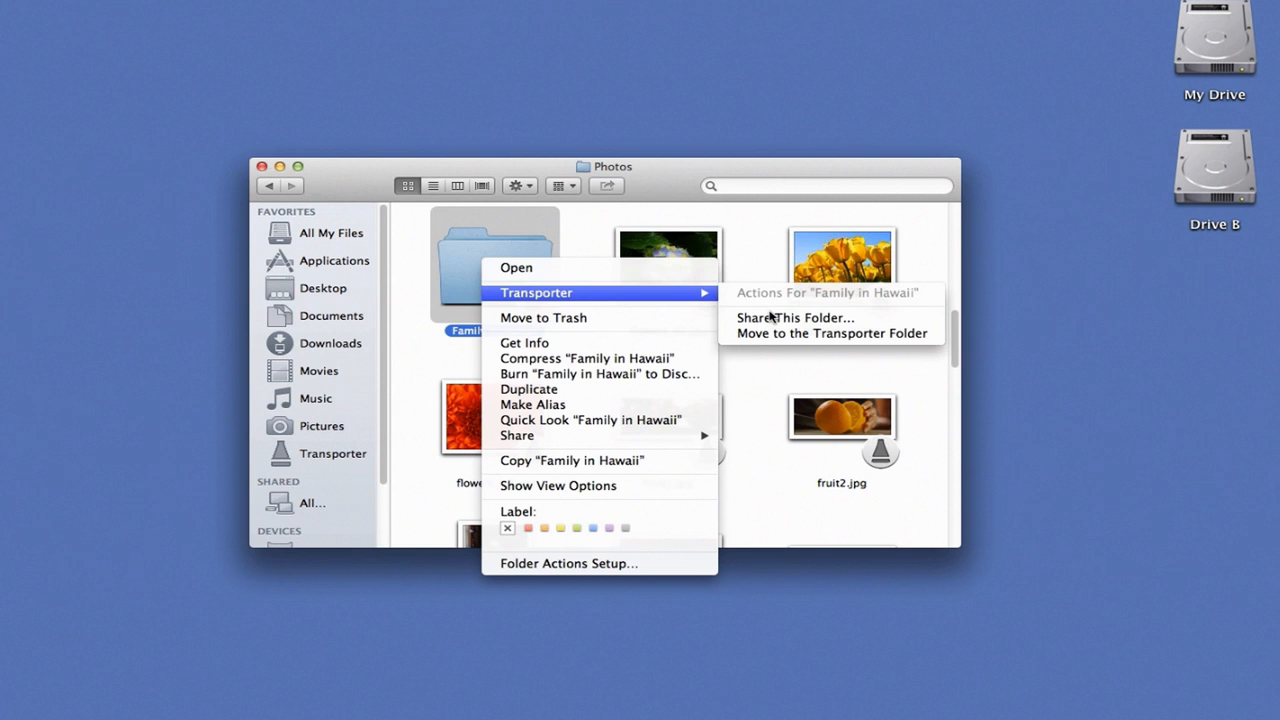
# Share the Family in Hawaii folder through Transporter's Share This Folder option
pyautogui.click(781, 317)
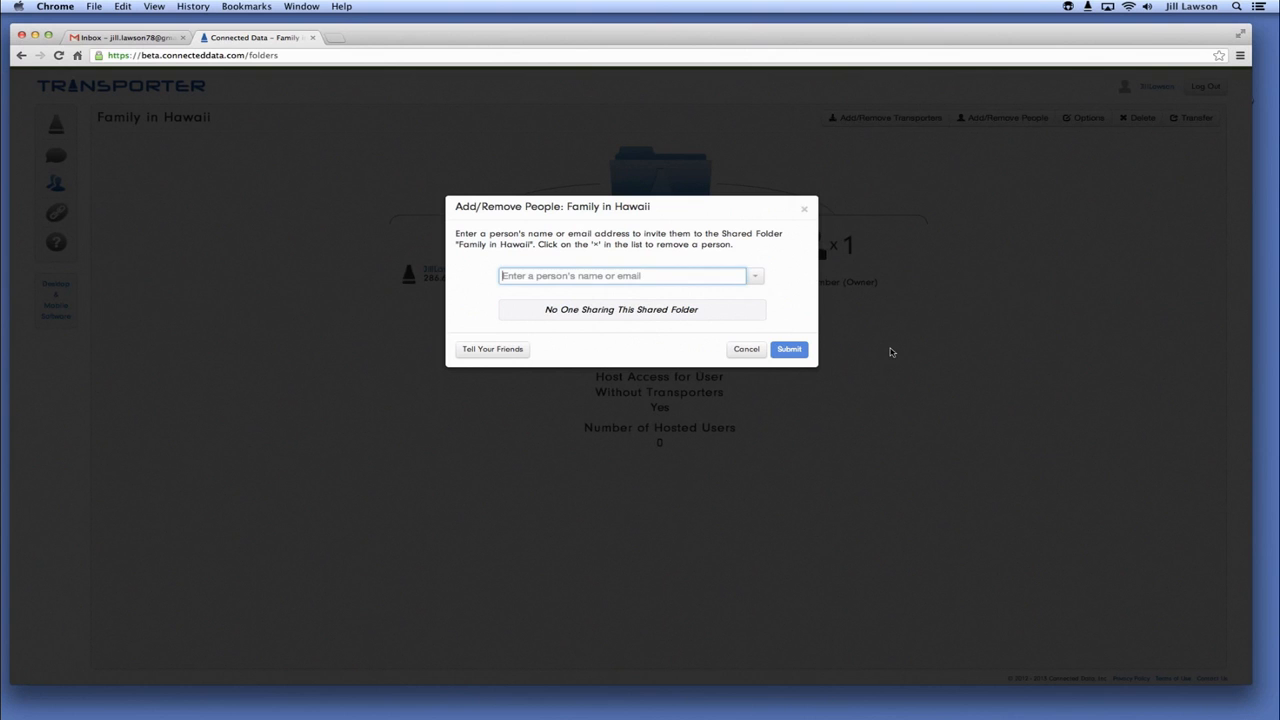
pyautogui.write('lawson.sandra')
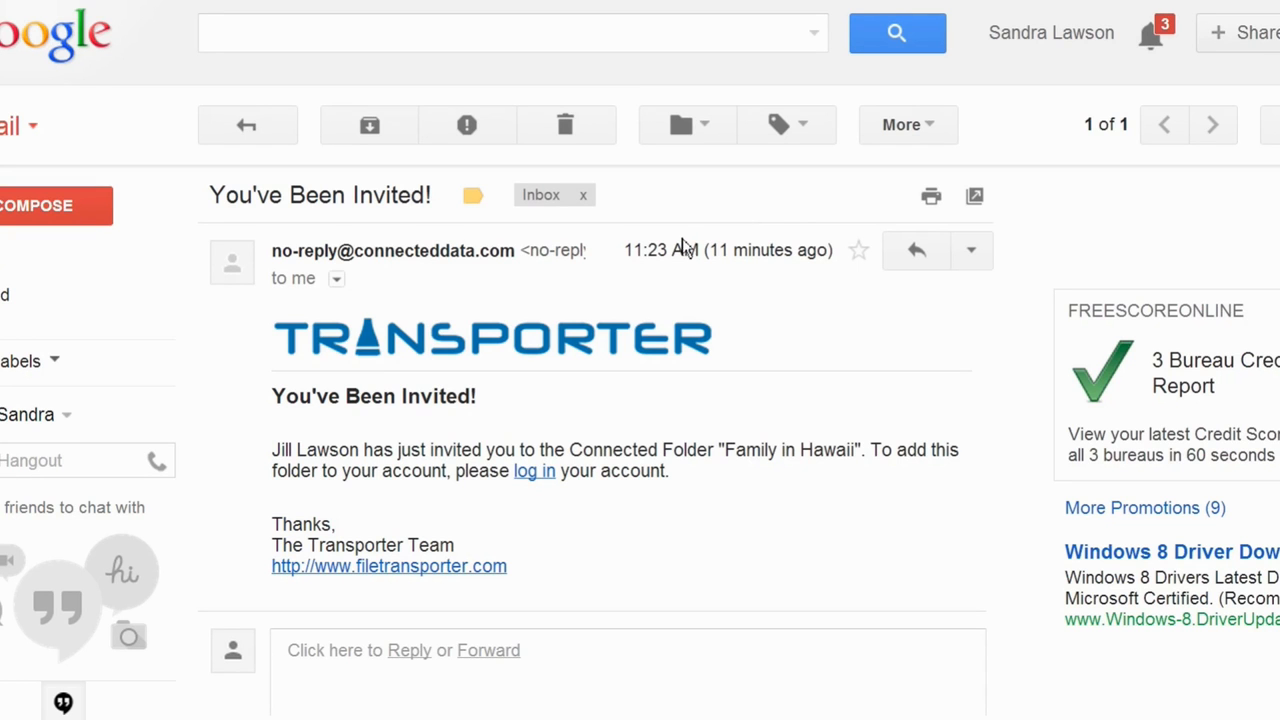
pyautogui.moveTo(707, 224)
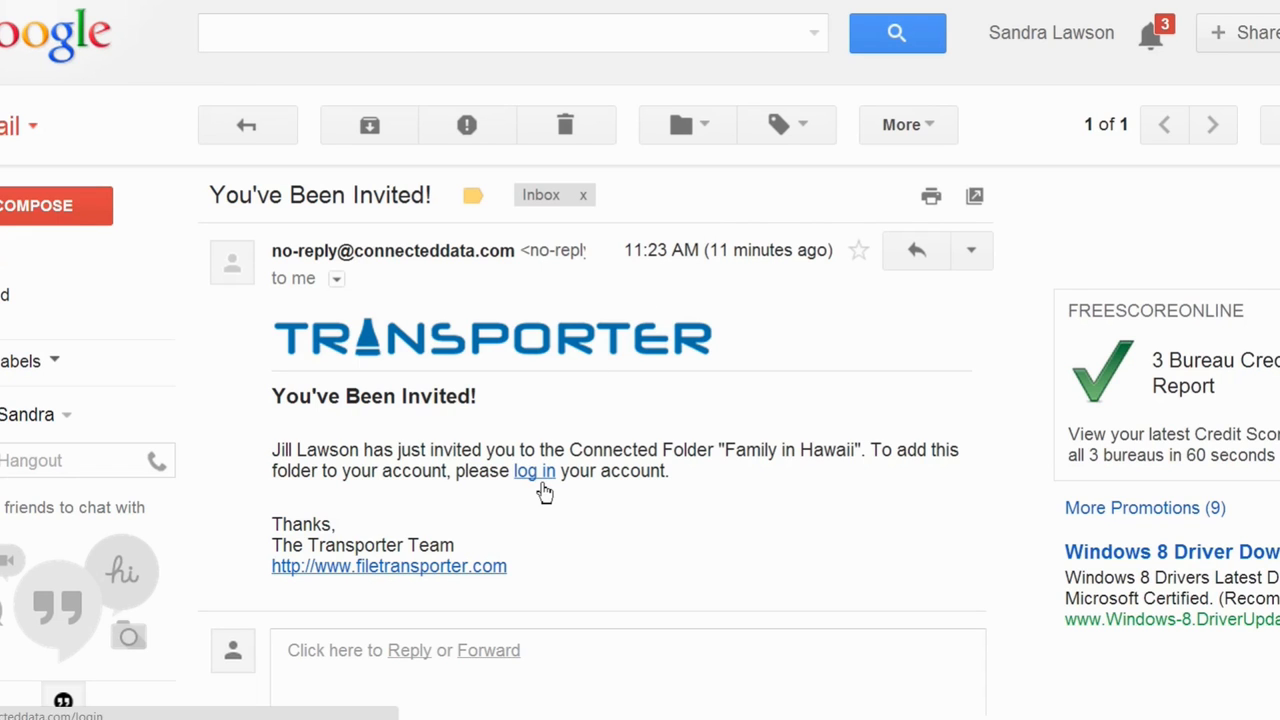
# Log in via the invitation and email a Tell Your Friends invite for Family in Hawaii
pyautogui.click(534, 471)
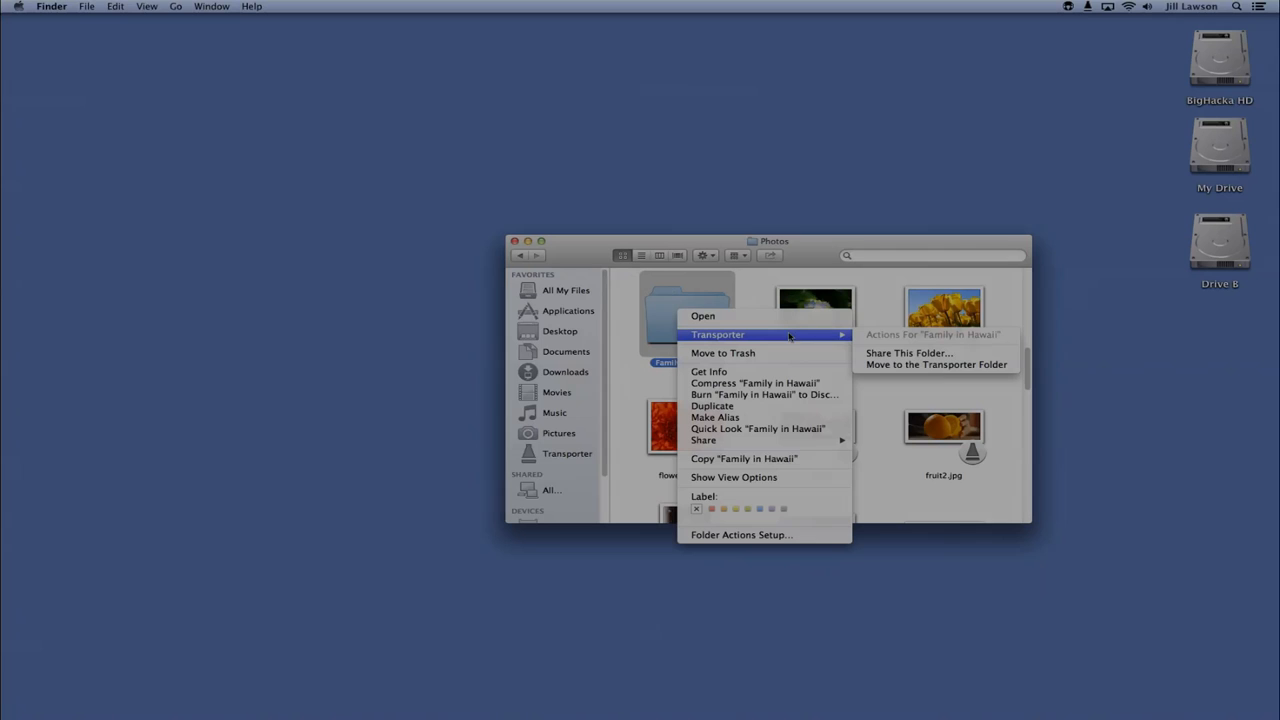
pyautogui.moveTo(890, 353)
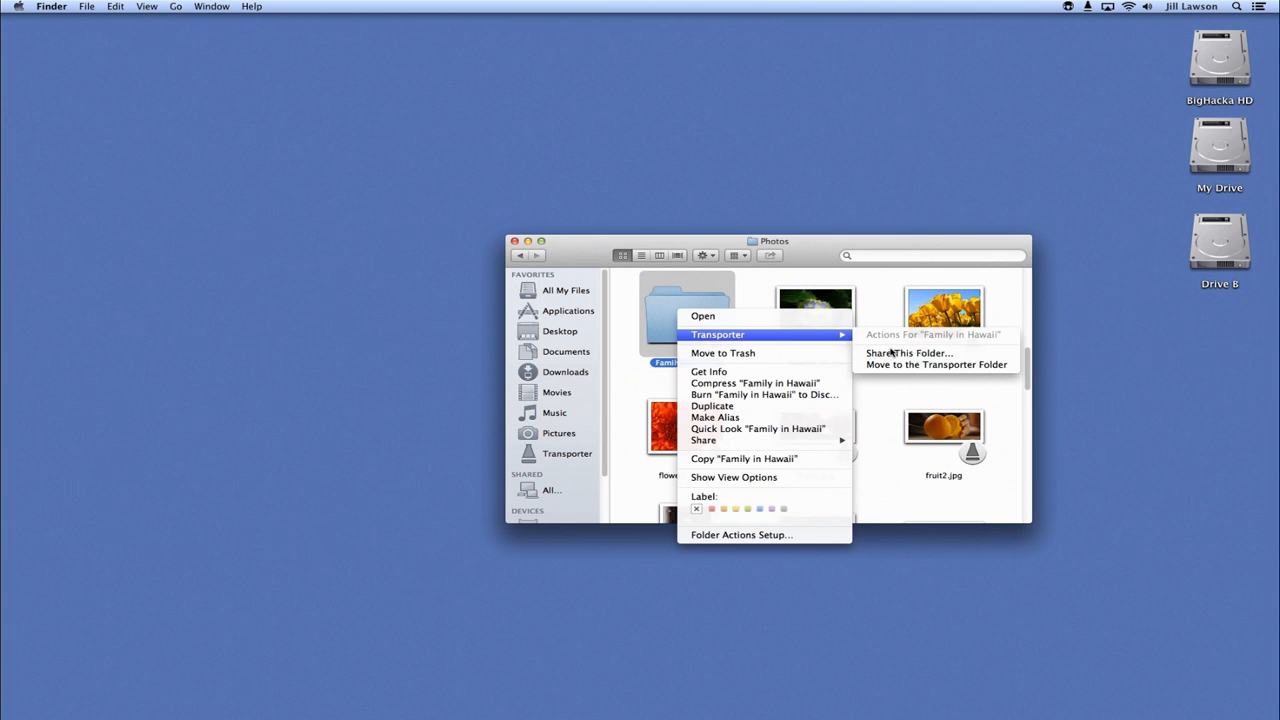
pyautogui.click(908, 353)
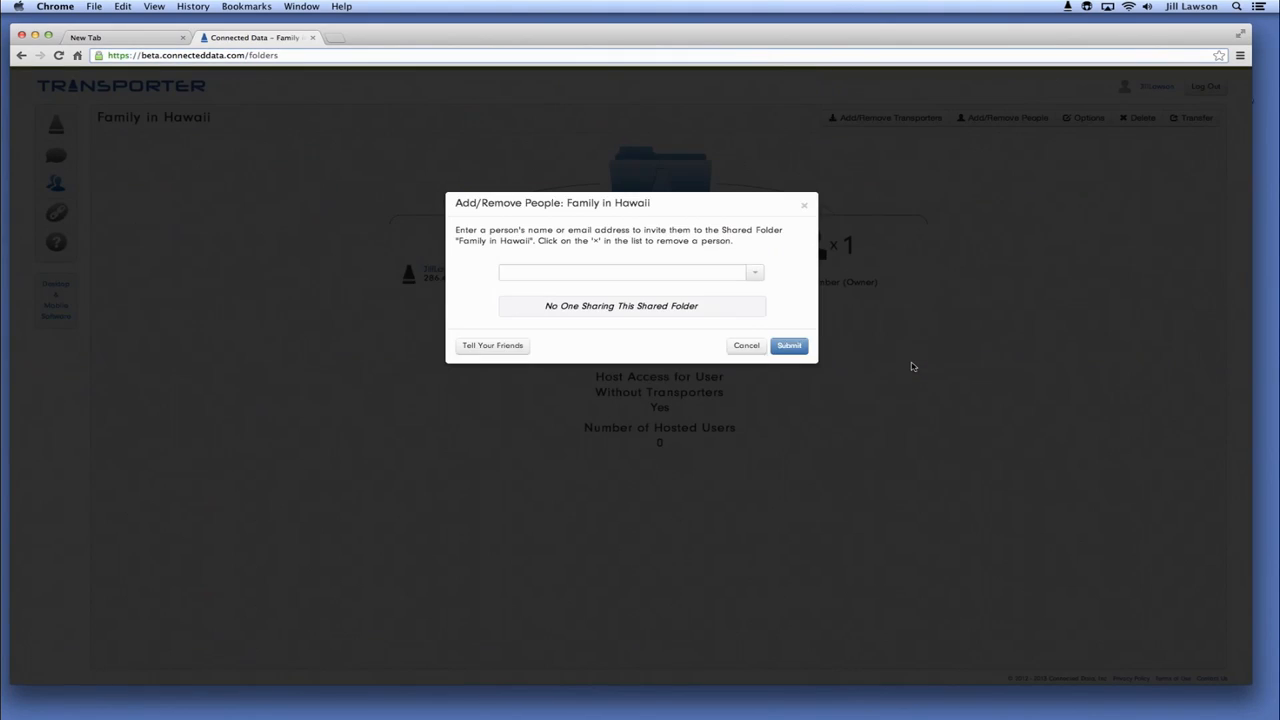
pyautogui.click(746, 345)
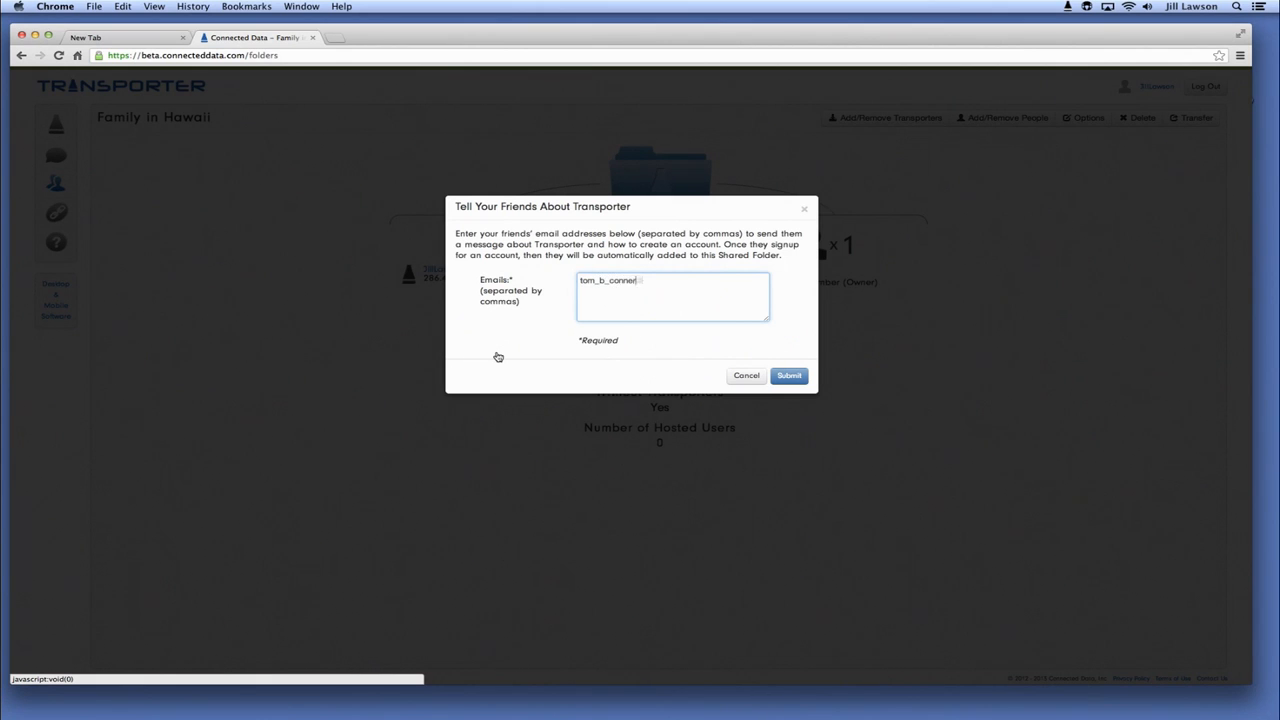
pyautogui.click(789, 376)
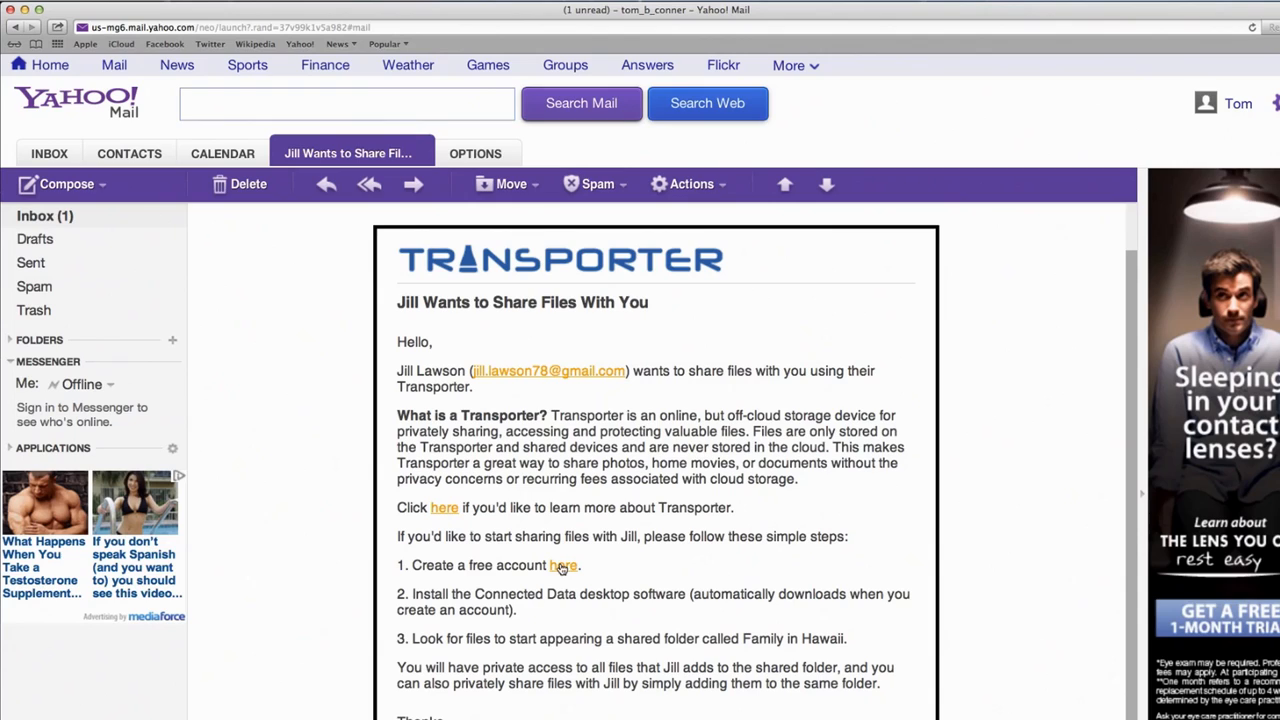
# Sign up for a free Transporter account and open the shared Family in Hawaii folder
pyautogui.click(566, 566)
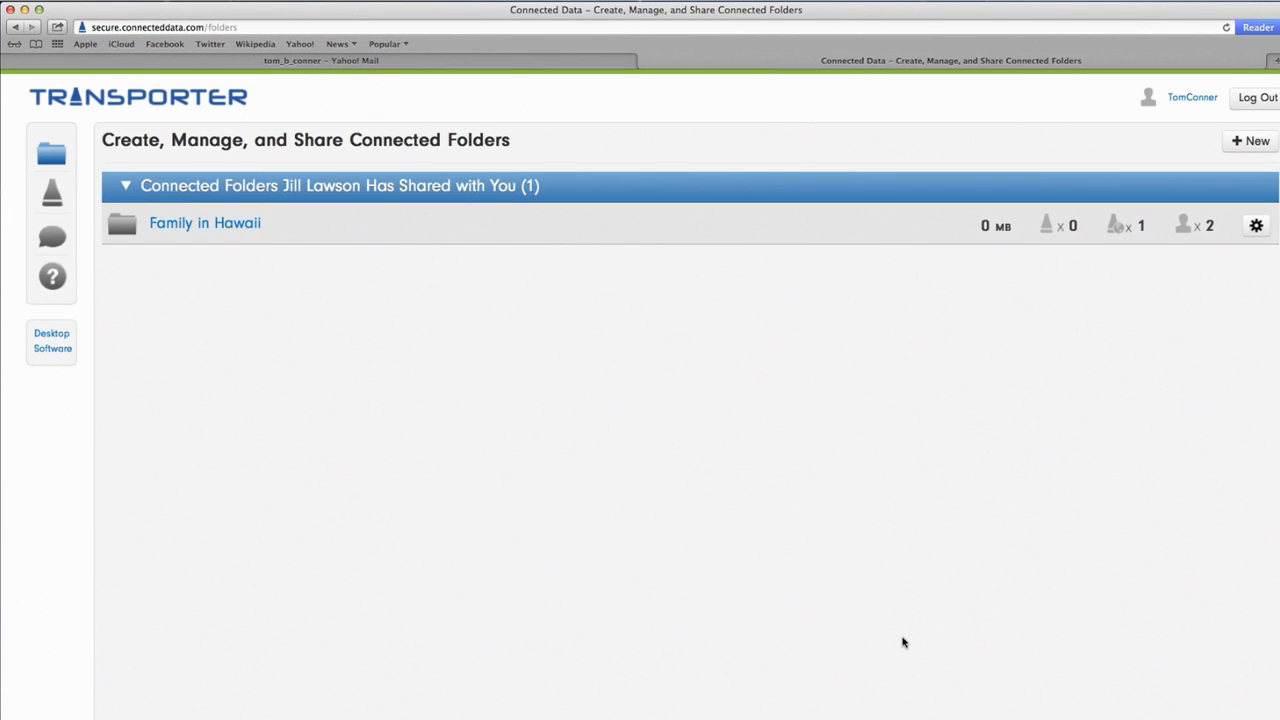
pyautogui.moveTo(604, 461)
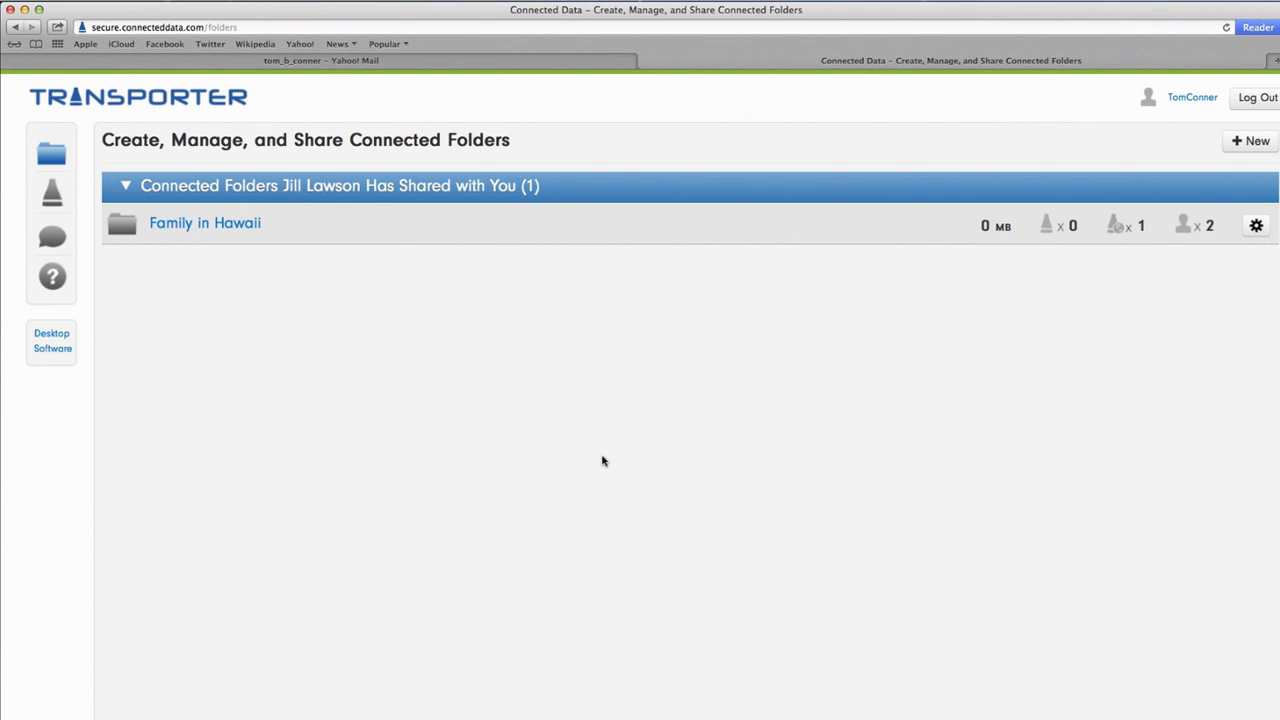
pyautogui.click(205, 222)
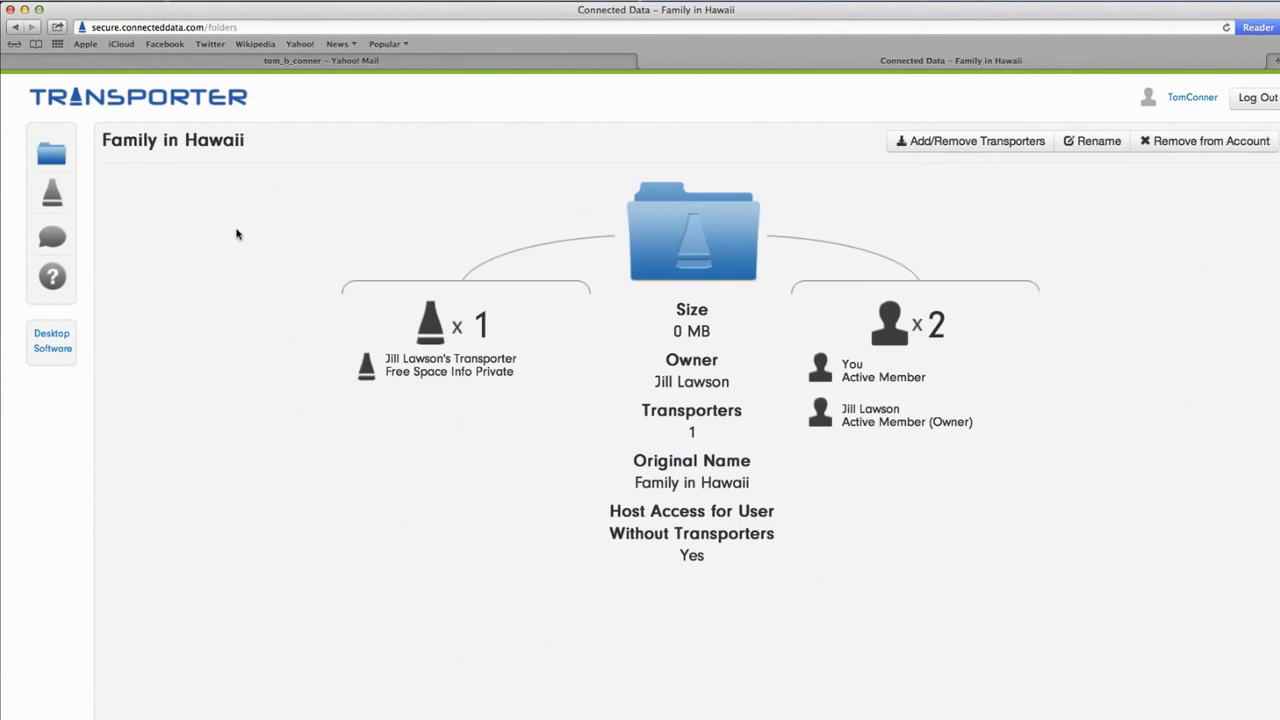